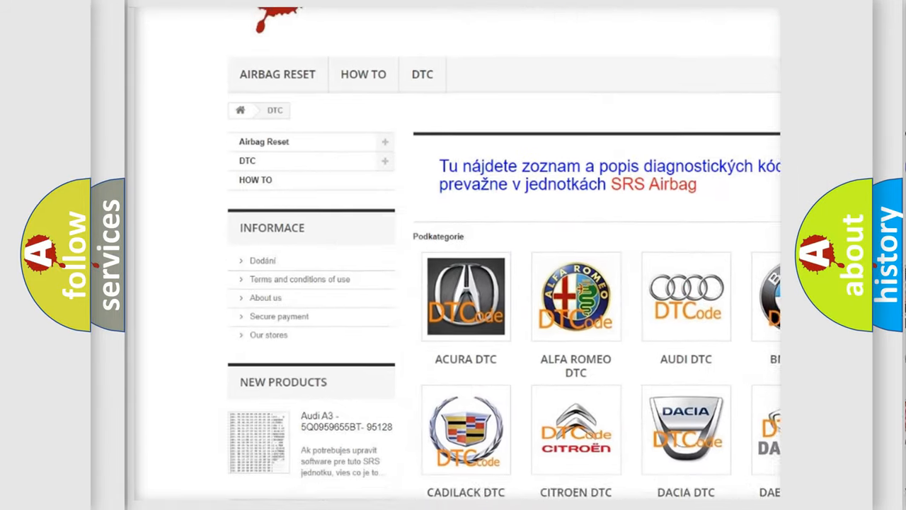
Scroll the DTC category page to reveal brand subcategories including CADILLAC DTC
scroll("down", 3)
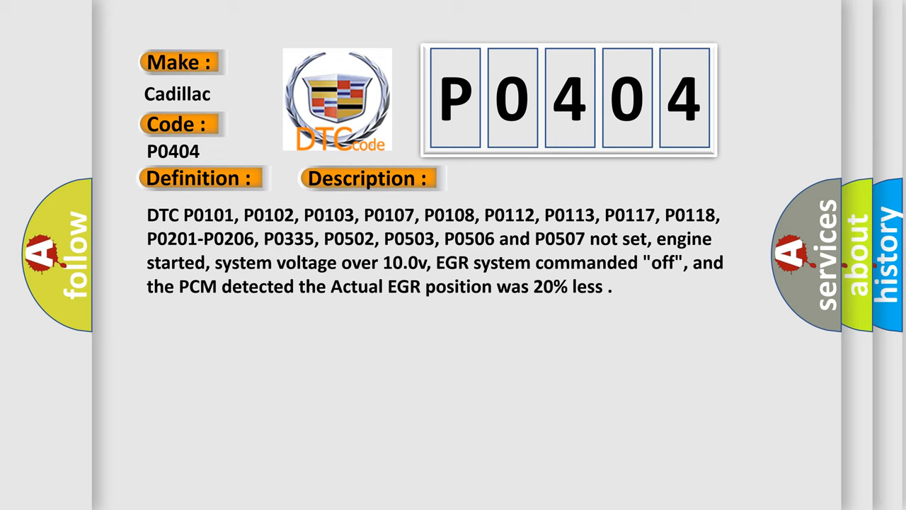
Advance to the Cause slide listing EGR sensor, valve and PCM causes
left_click(521, 178)
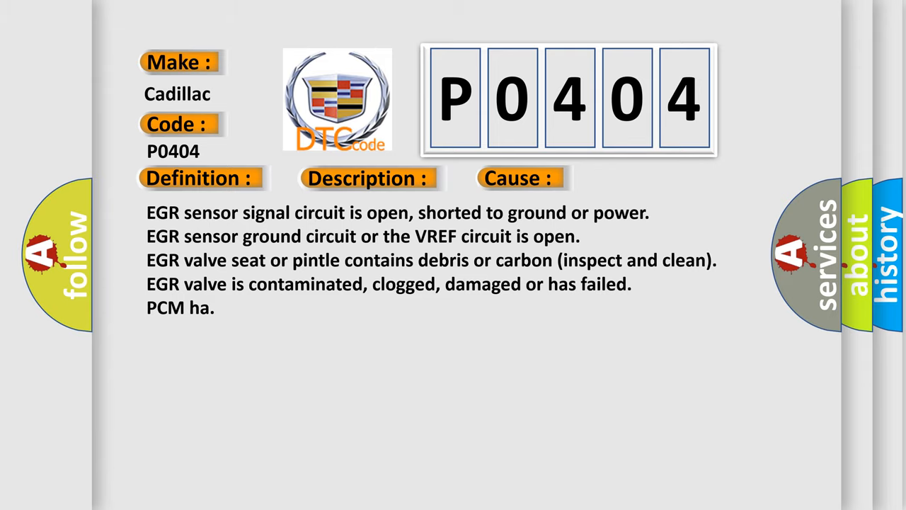